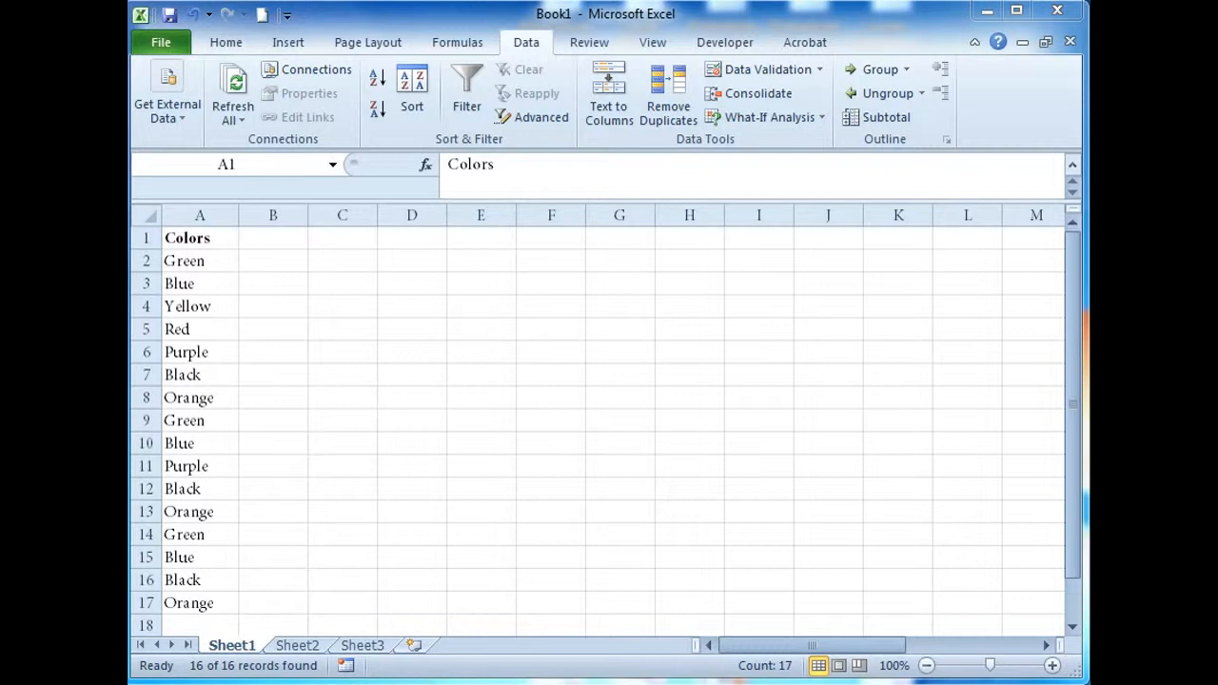
mouse_move(236, 297)
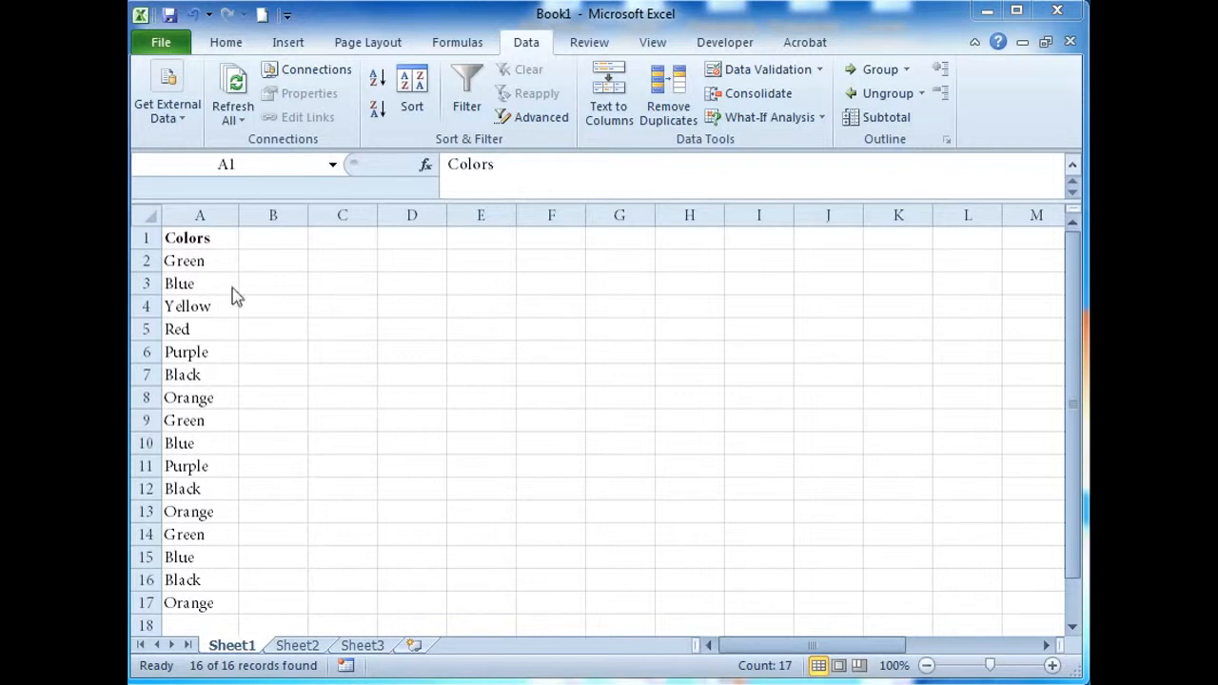
Step: Start an Advanced Filter on the Colors list A1:A17
left_click_drag(199, 238, 199, 304)
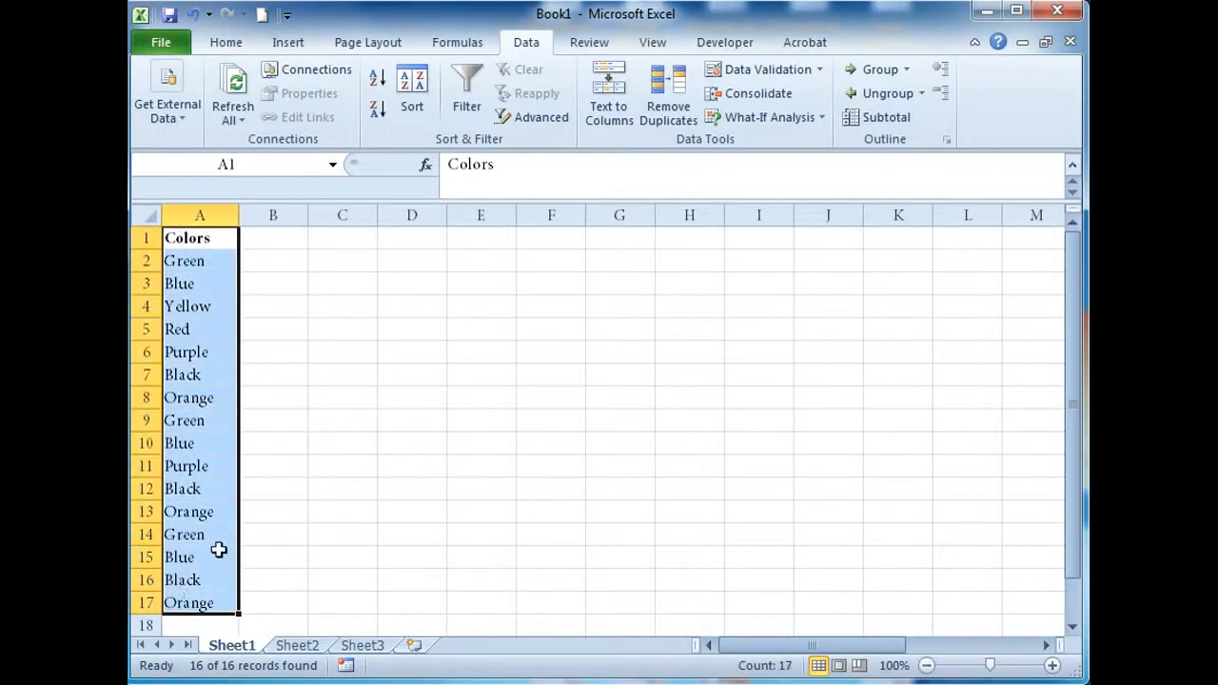
mouse_move(466, 141)
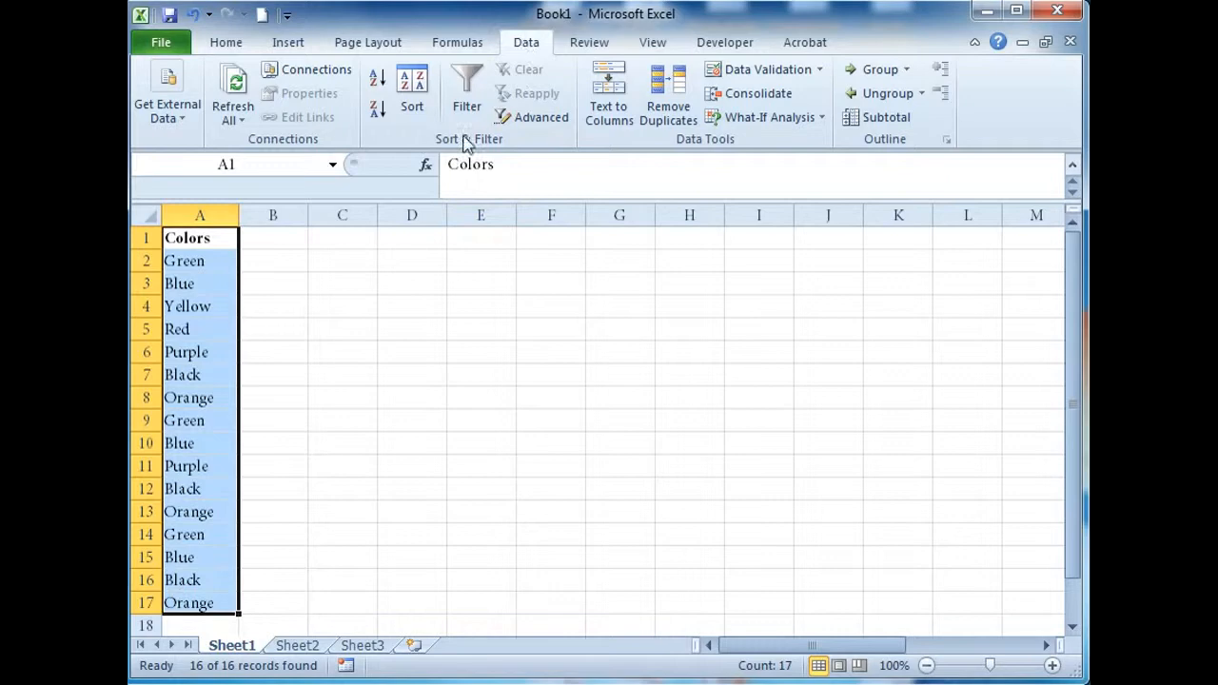
mouse_move(541, 118)
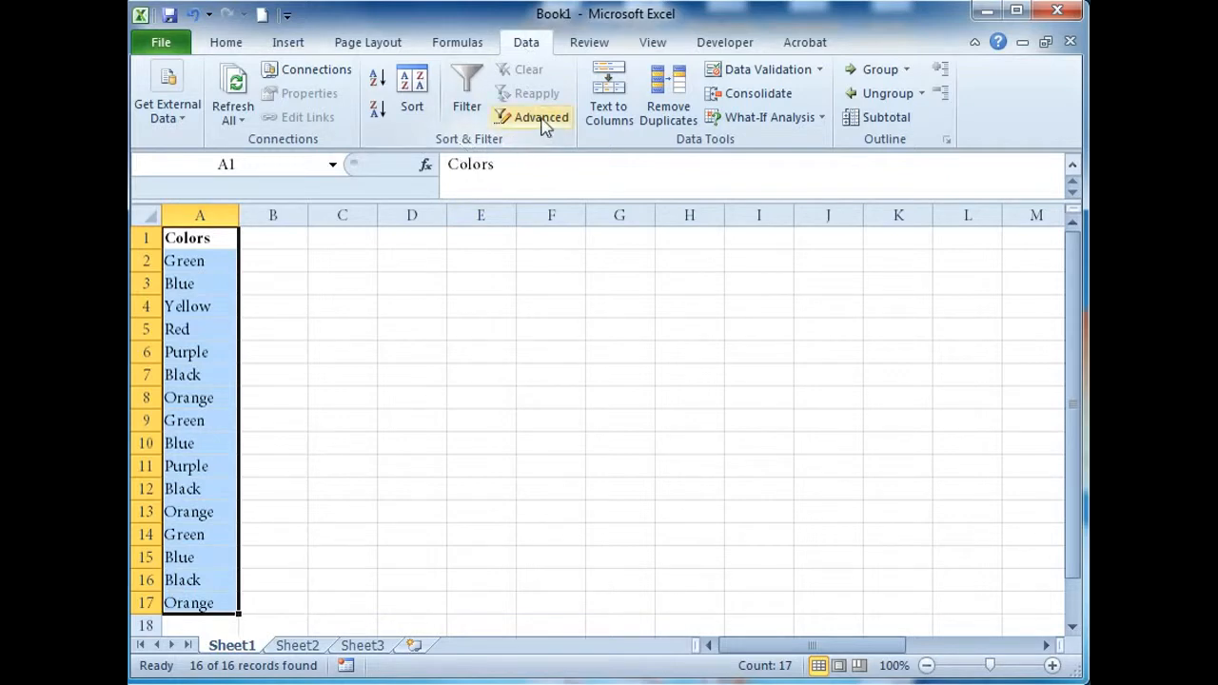
left_click(533, 118)
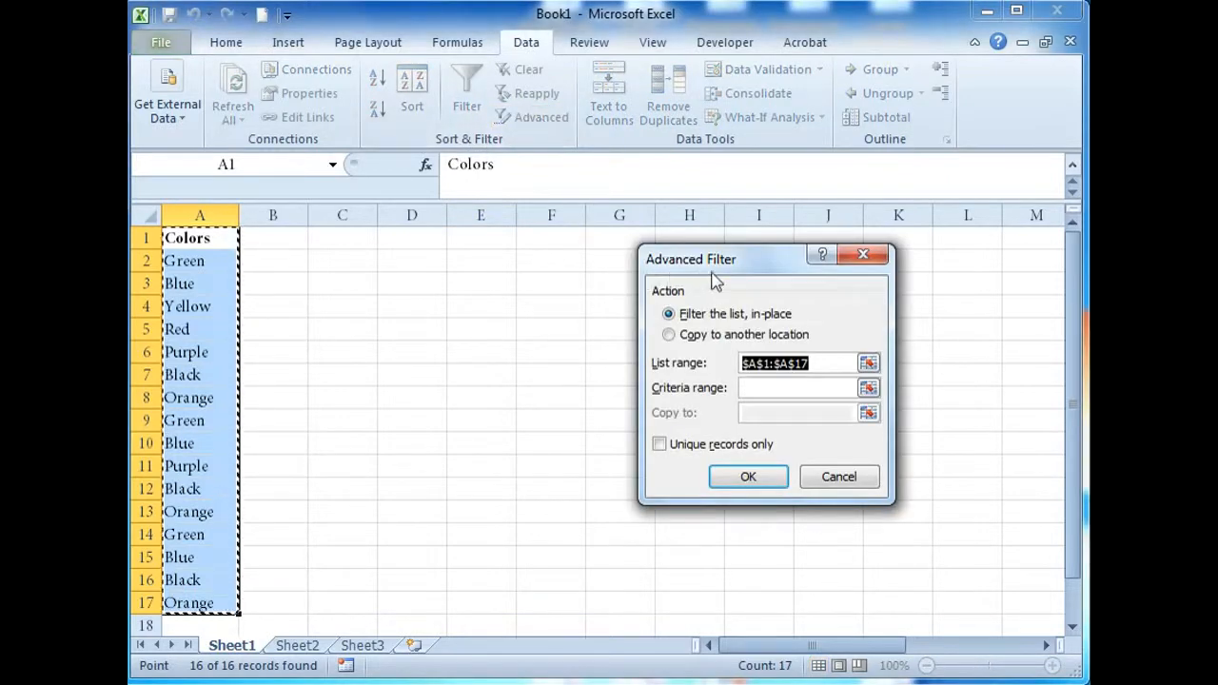
mouse_move(733, 277)
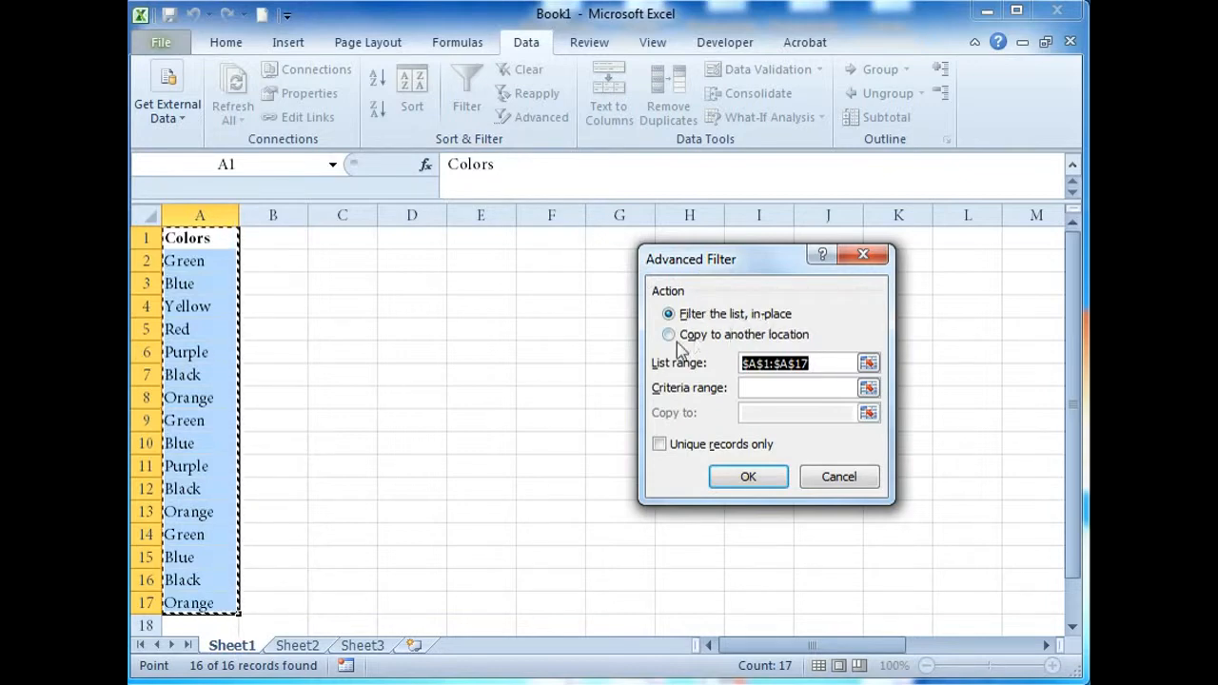
mouse_move(713, 346)
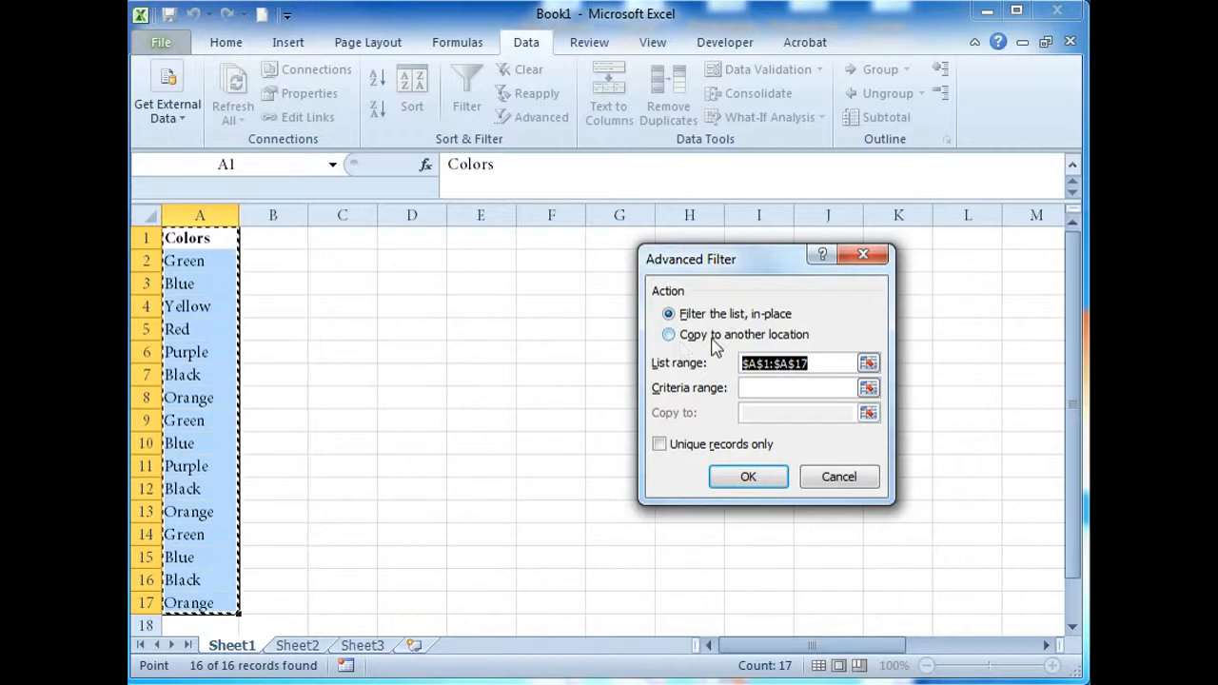
Step: Choose 'Copy to another location' and focus the Copy to box
left_click(670, 335)
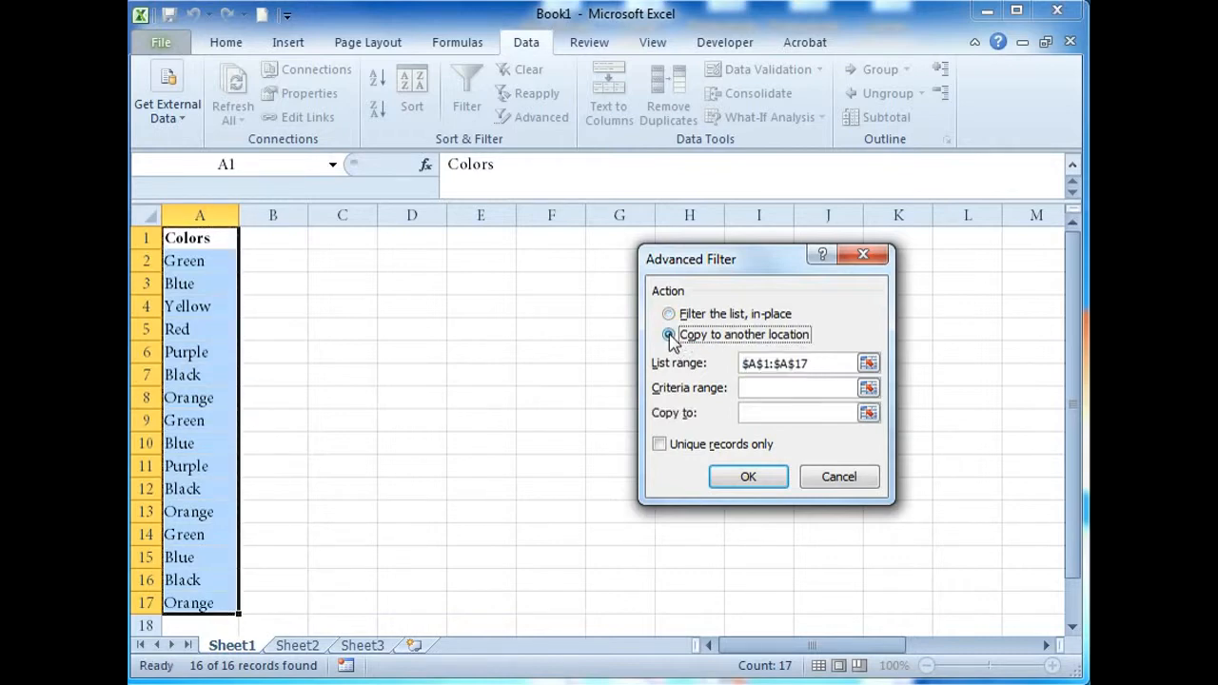
left_click(670, 335)
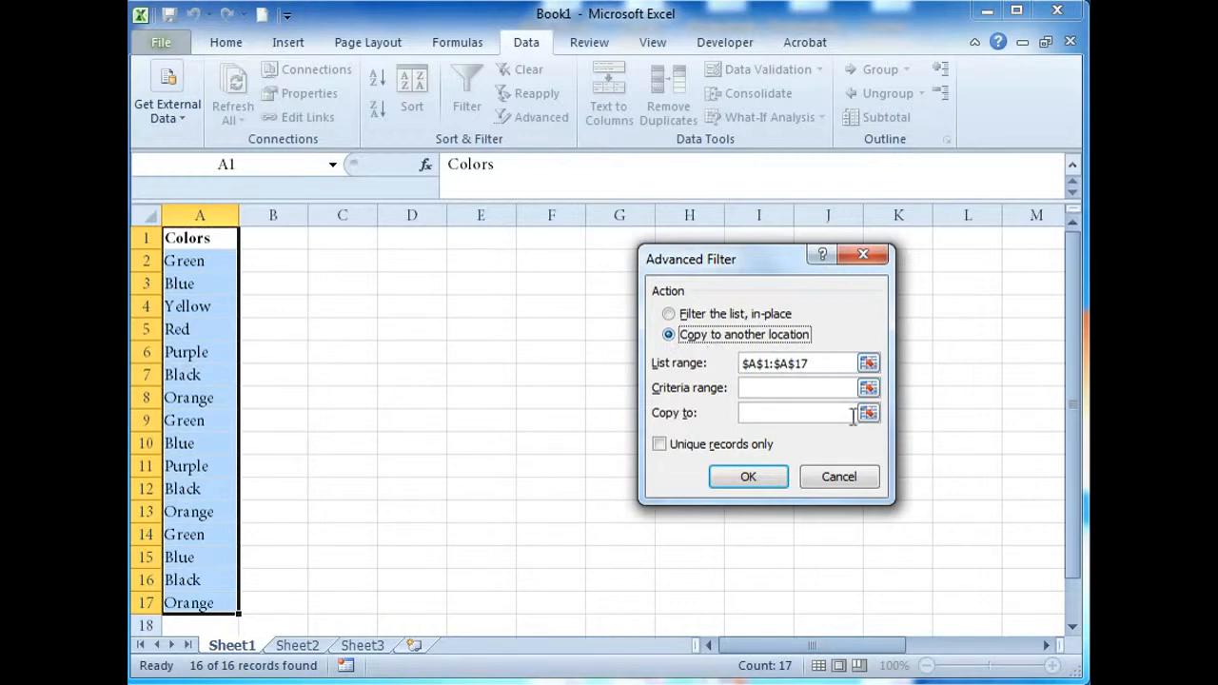
Step: Copy unique records only to Sheet1!$D$1, giving Green, Blue, Yellow, Red, Purple, Black, Orange
left_click(868, 413)
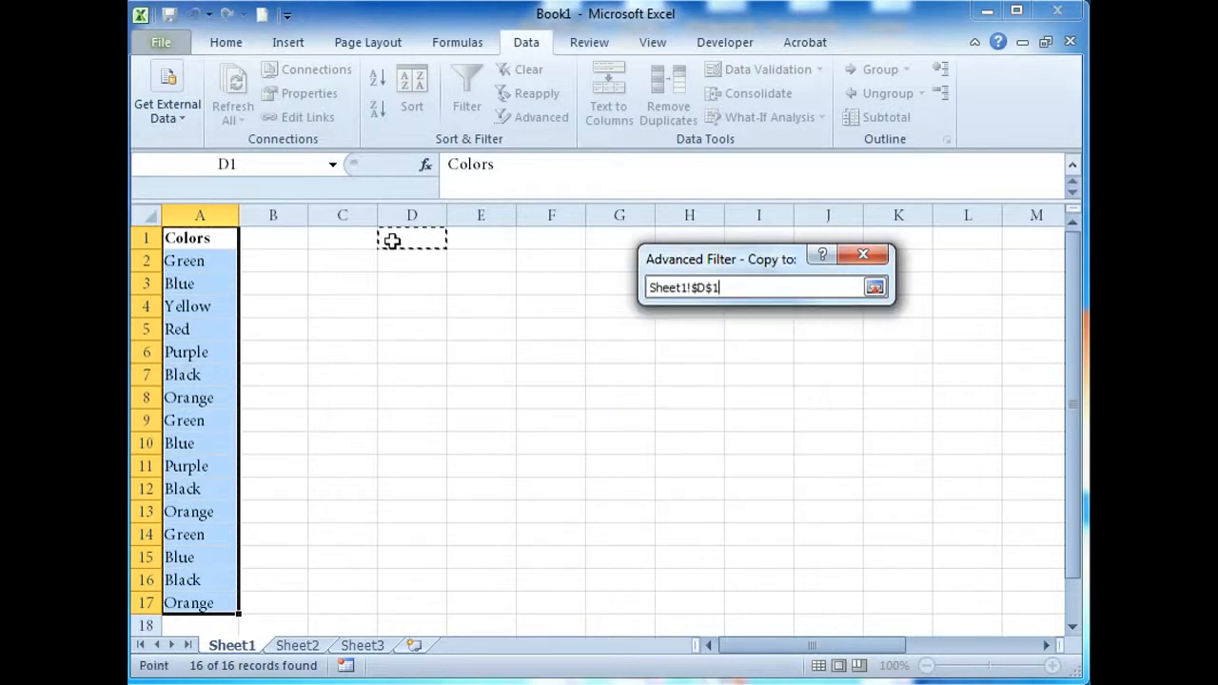
left_click(873, 285)
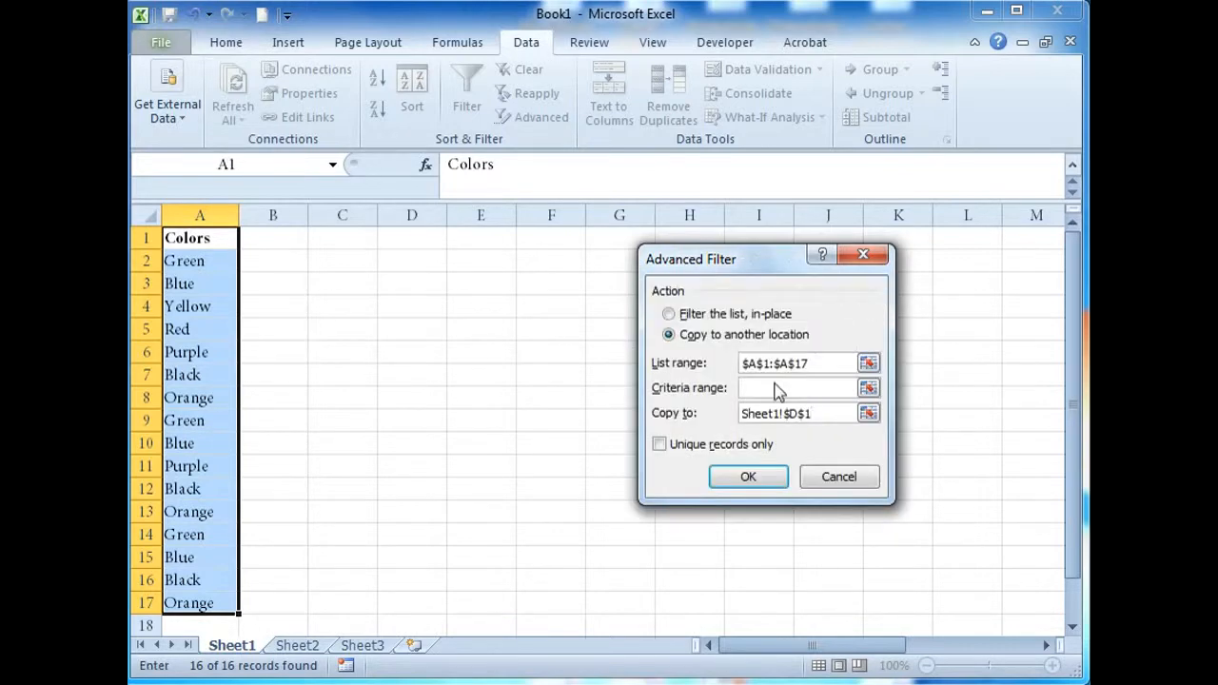
left_click(658, 443)
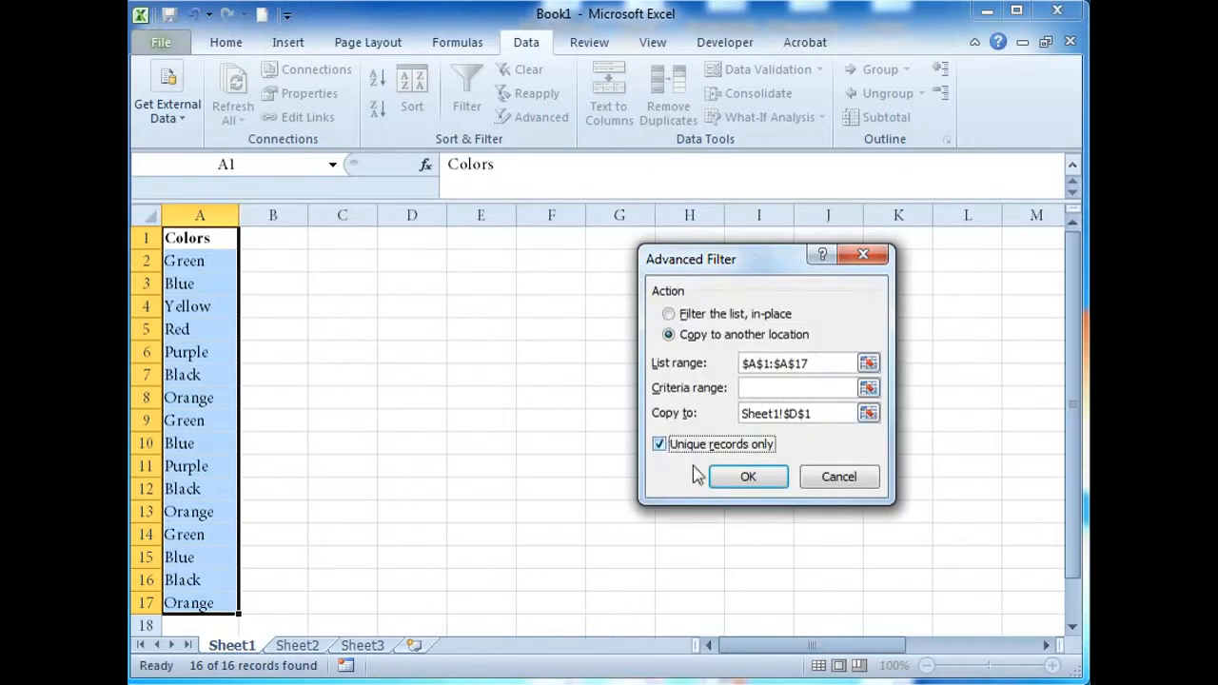
left_click(747, 476)
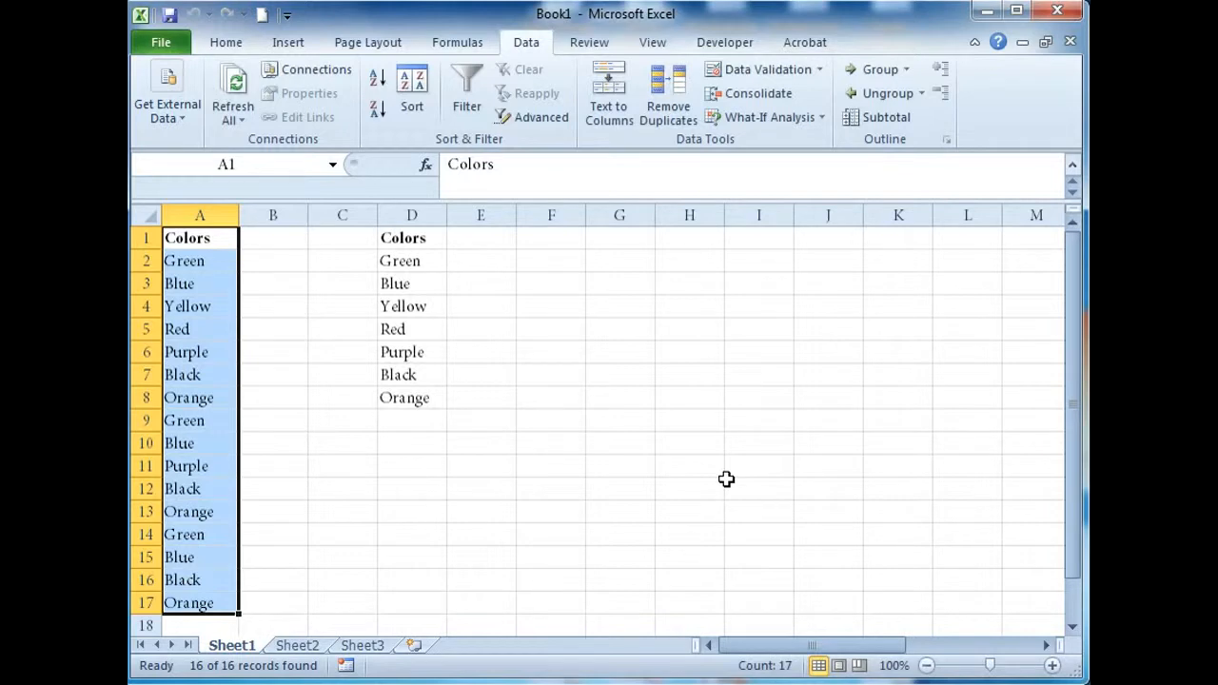